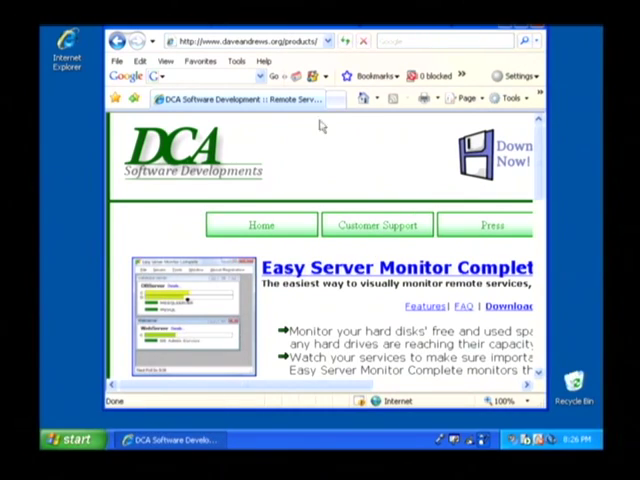
Show the Tools menu from the Internet Explorer command bar.
click(508, 98)
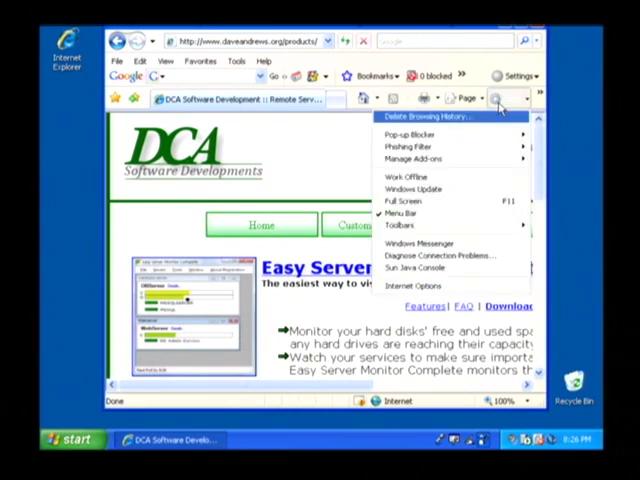
mouse_move(404, 286)
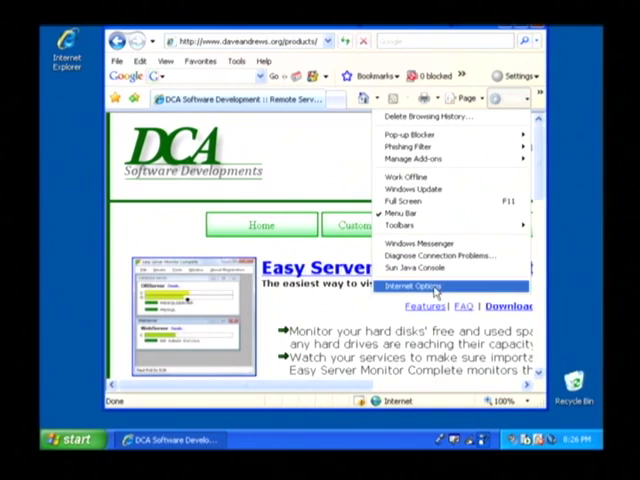
From Internet Options, view the Temporary Internet Files folder via Browsing history Settings.
click(412, 288)
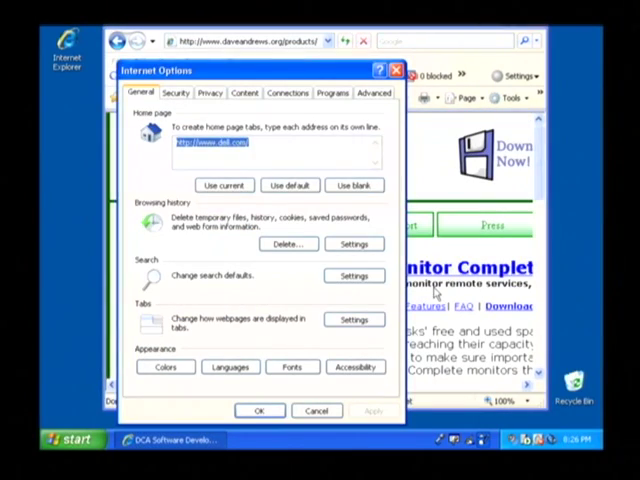
mouse_move(164, 220)
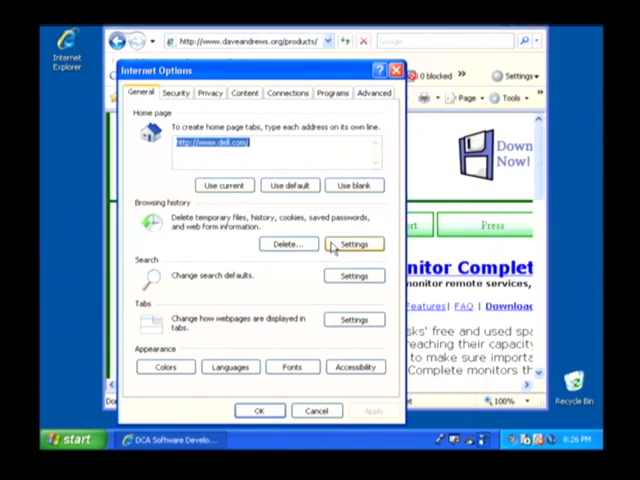
click(352, 244)
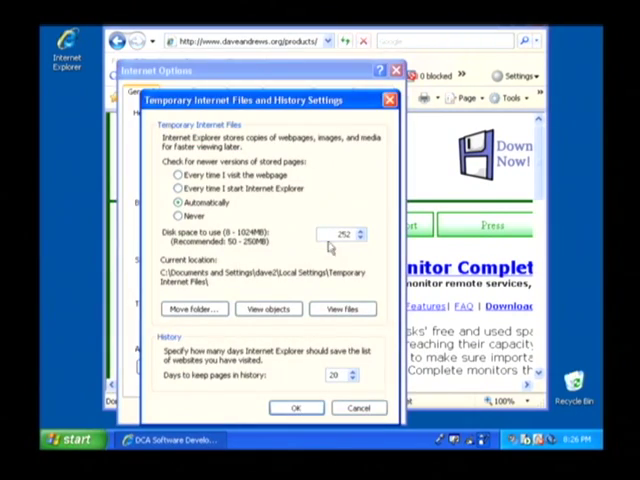
click(344, 308)
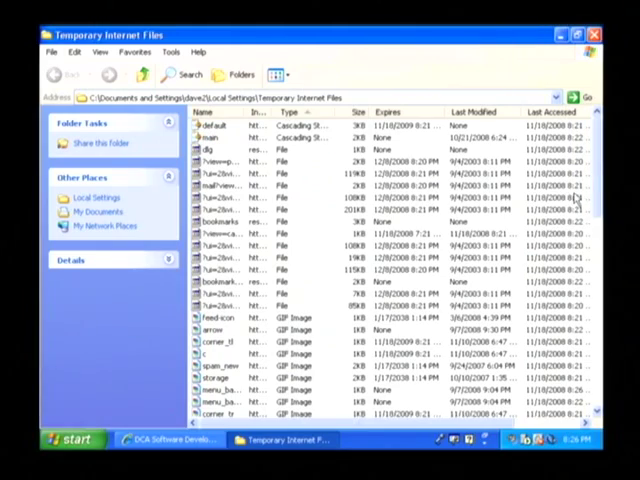
Scroll the cached-file list down toward the cookie Text Document entries.
scroll(down, 3)
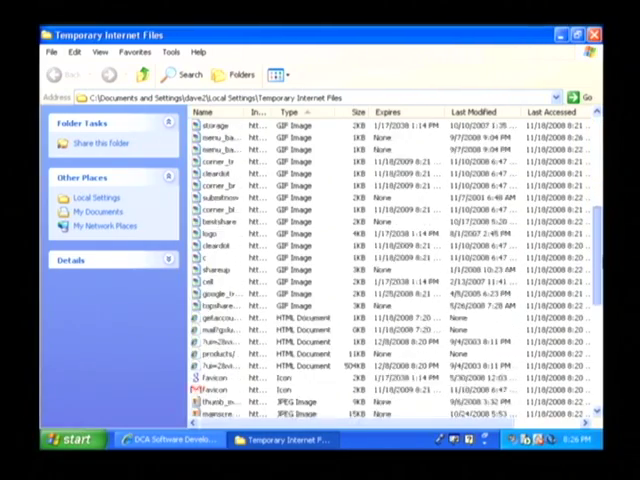
scroll(down, 3)
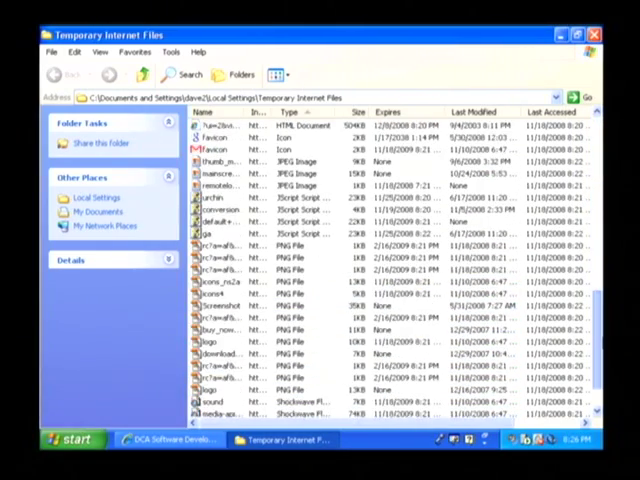
scroll(down, 3)
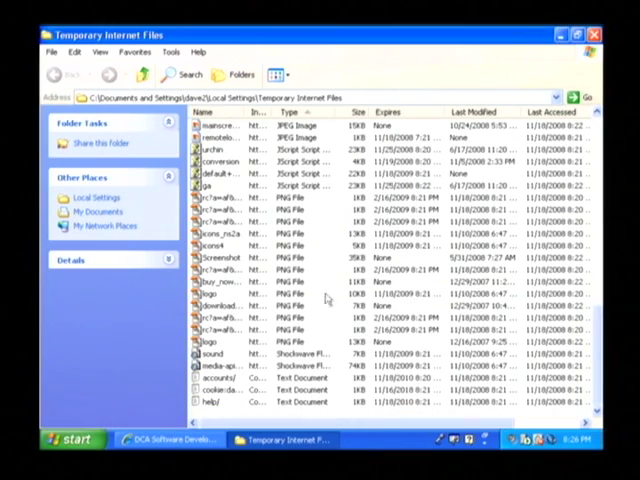
mouse_move(210, 404)
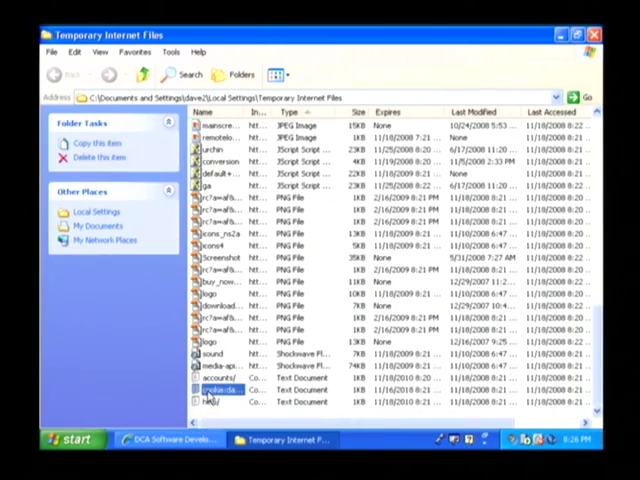
Delete the selected cookie file from the Temporary Internet Files folder.
right_click(218, 388)
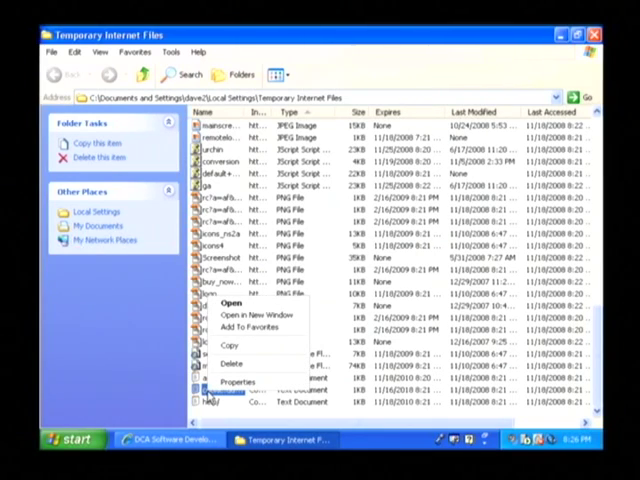
click(232, 364)
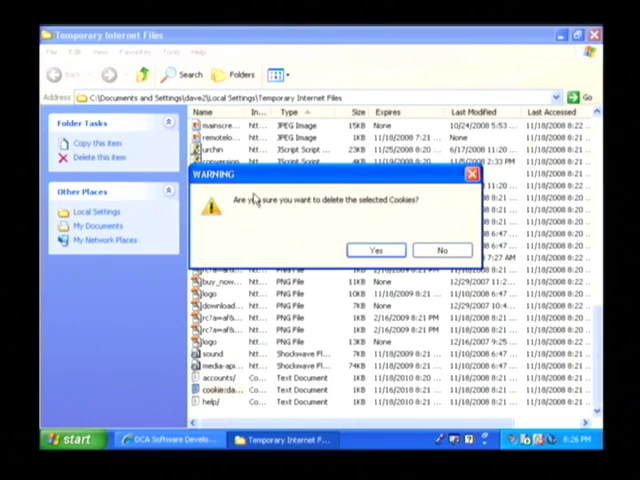
mouse_move(248, 120)
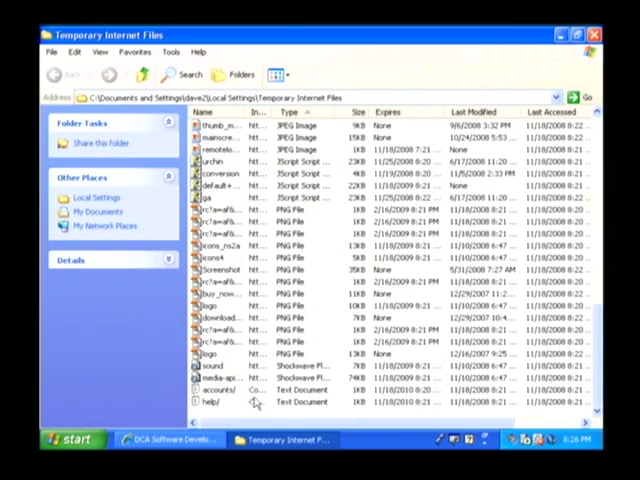
mouse_move(204, 388)
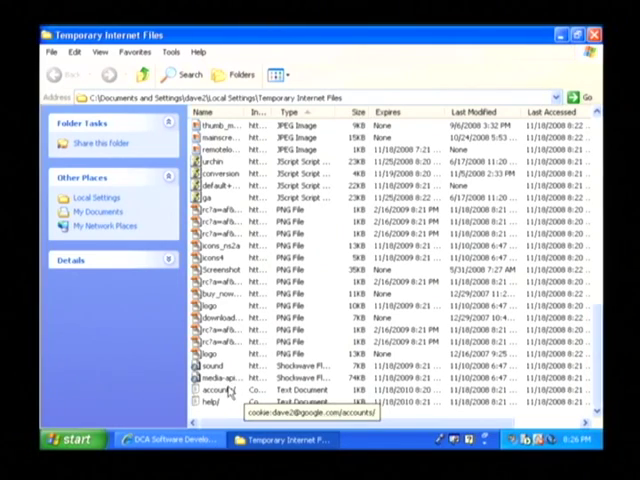